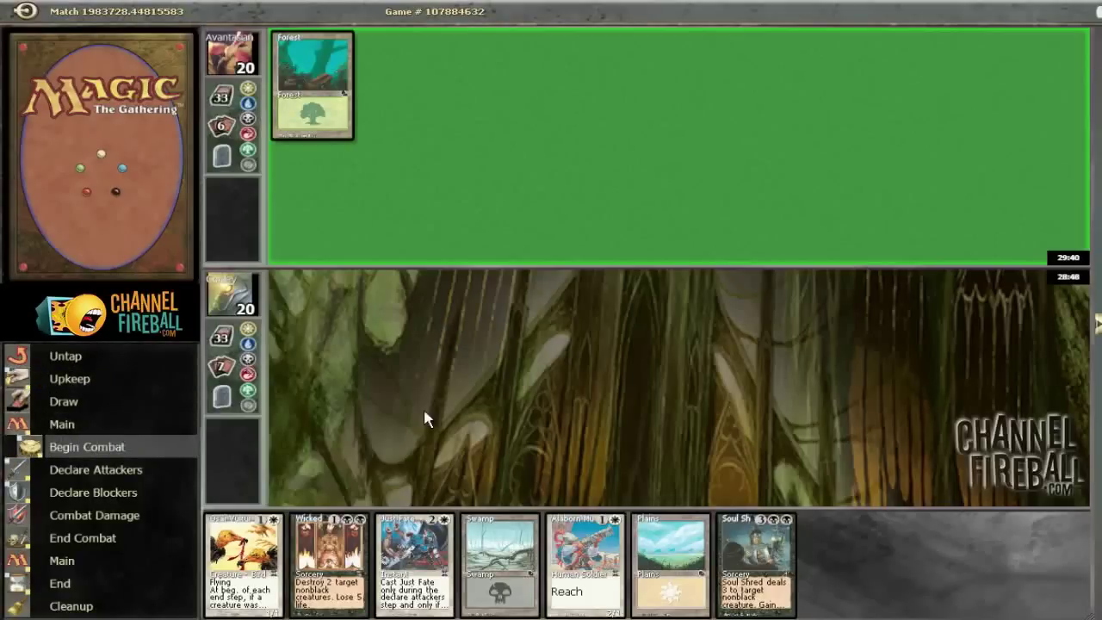
{"action": "mouse_move", "coordinate": [720, 394]}
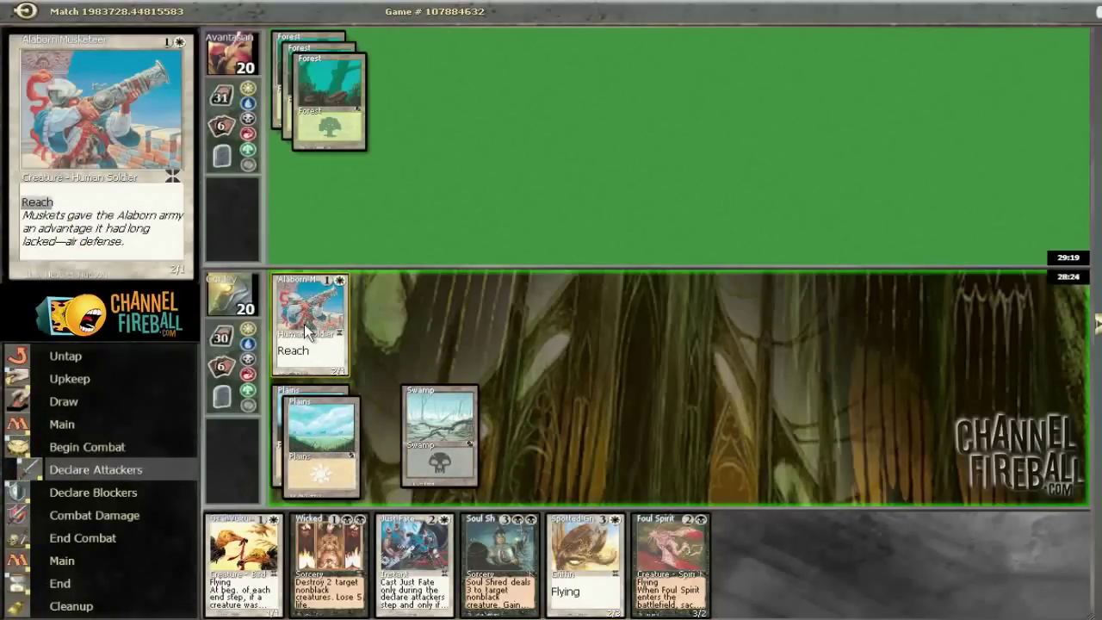
Attack with the Reach creature to put the opponent at 15, cast Osai Vultures, and end the turn.
{"action": "left_click", "coordinate": [310, 324]}
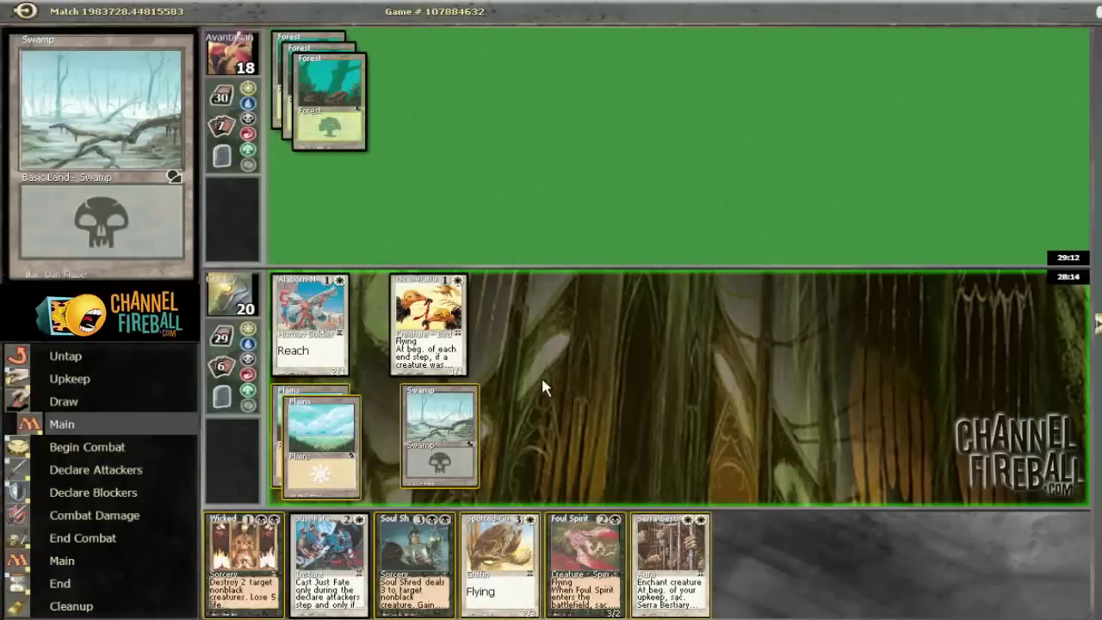
{"action": "mouse_move", "coordinate": [320, 341]}
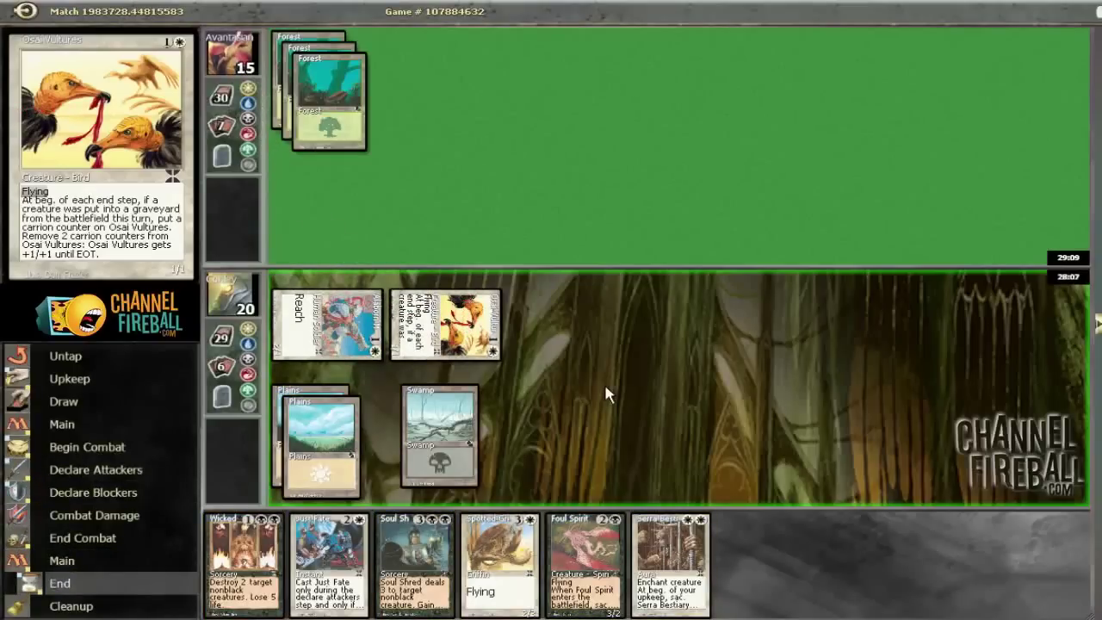
{"action": "left_click", "coordinate": [61, 424]}
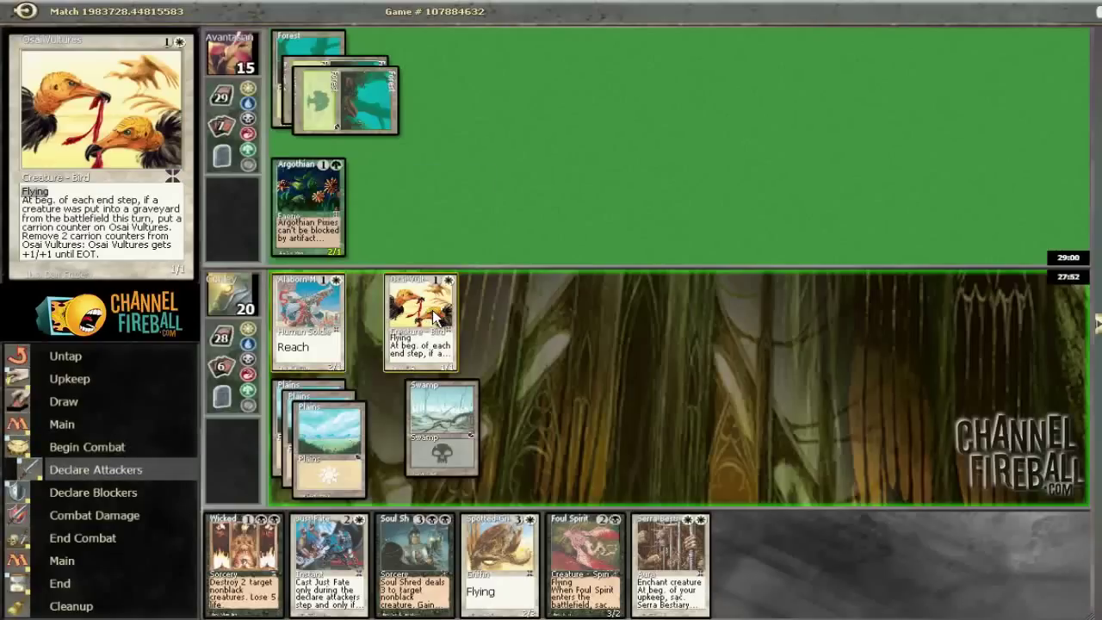
Confirm the attackers in combat, dropping the opponent to 14 life.
{"action": "left_click", "coordinate": [309, 319]}
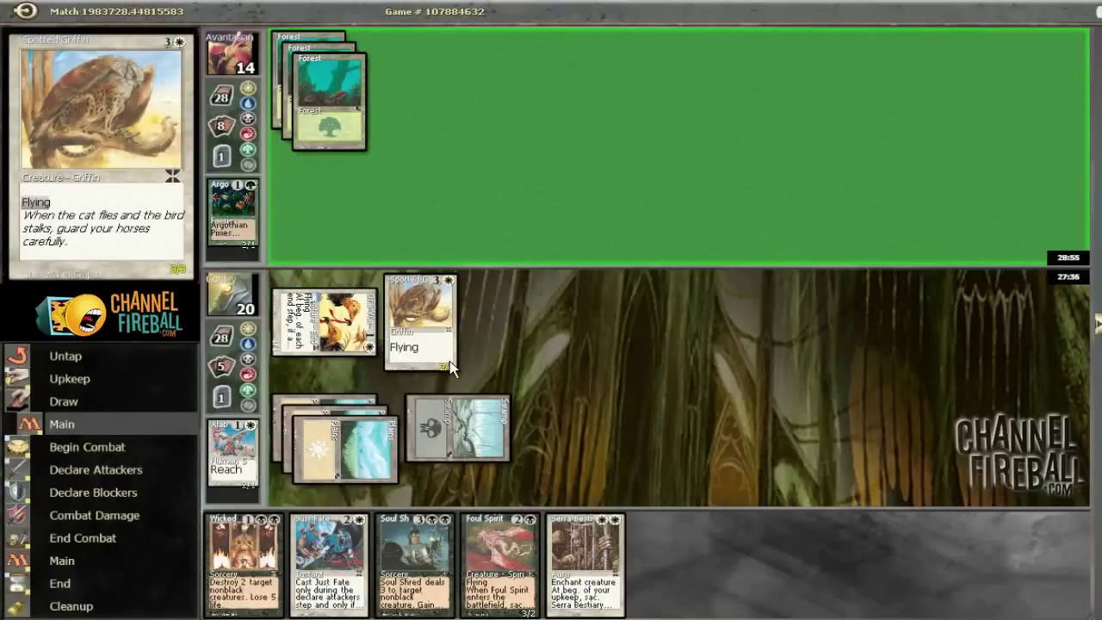
{"action": "mouse_move", "coordinate": [454, 368]}
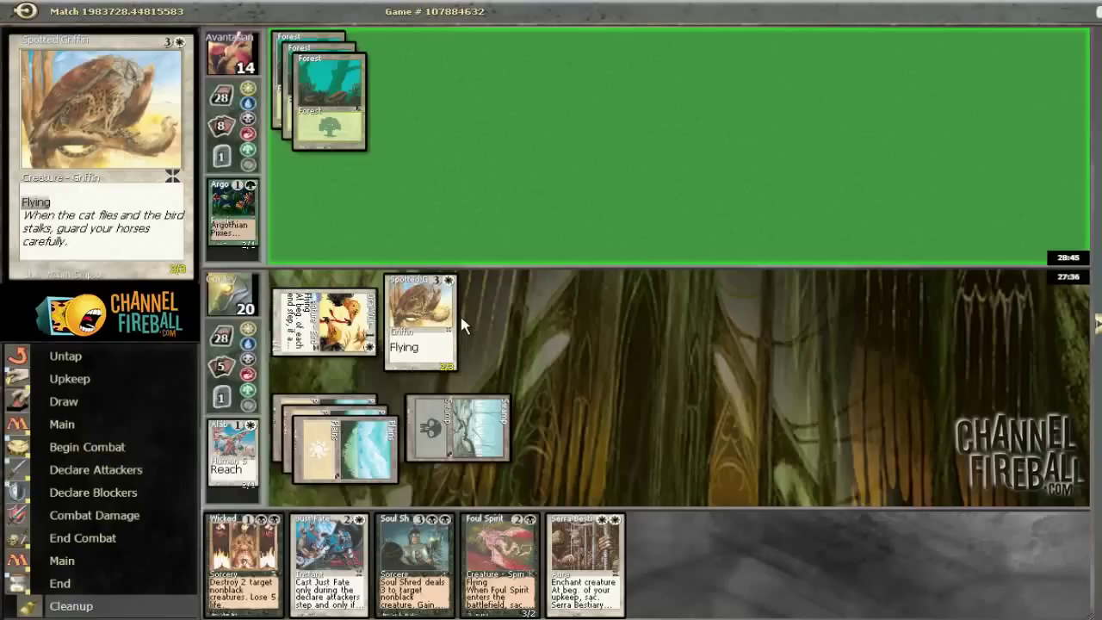
{"action": "mouse_move", "coordinate": [232, 215]}
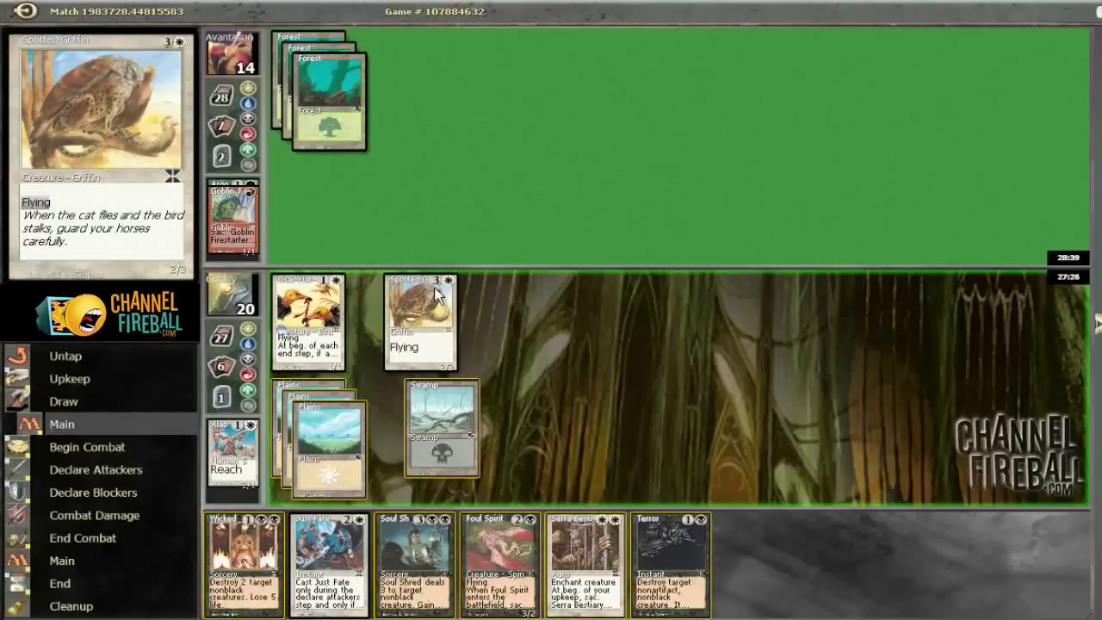
{"action": "mouse_move", "coordinate": [651, 348]}
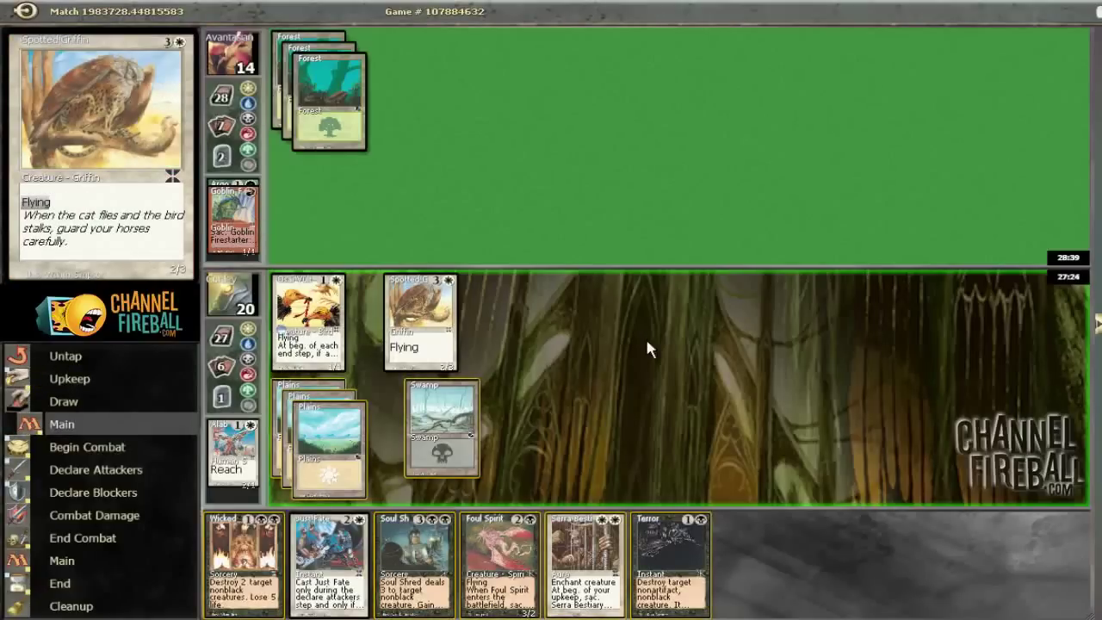
{"action": "mouse_move", "coordinate": [623, 353]}
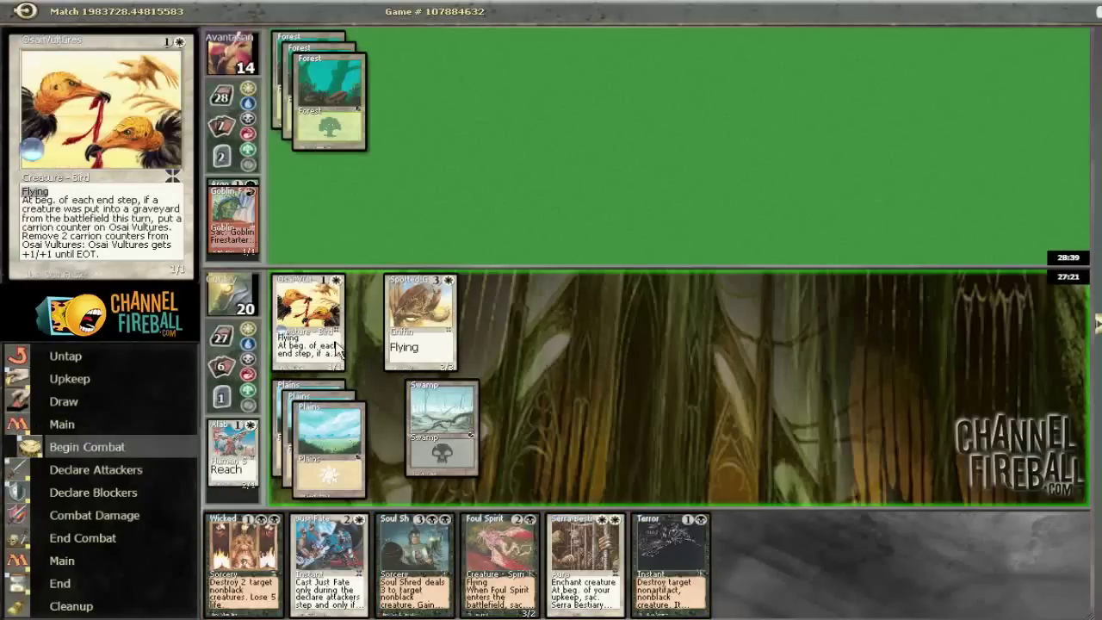
Declare the flying creatures as attackers, bringing the opponent to 8, and advance past the main phase.
{"action": "left_click", "coordinate": [420, 324]}
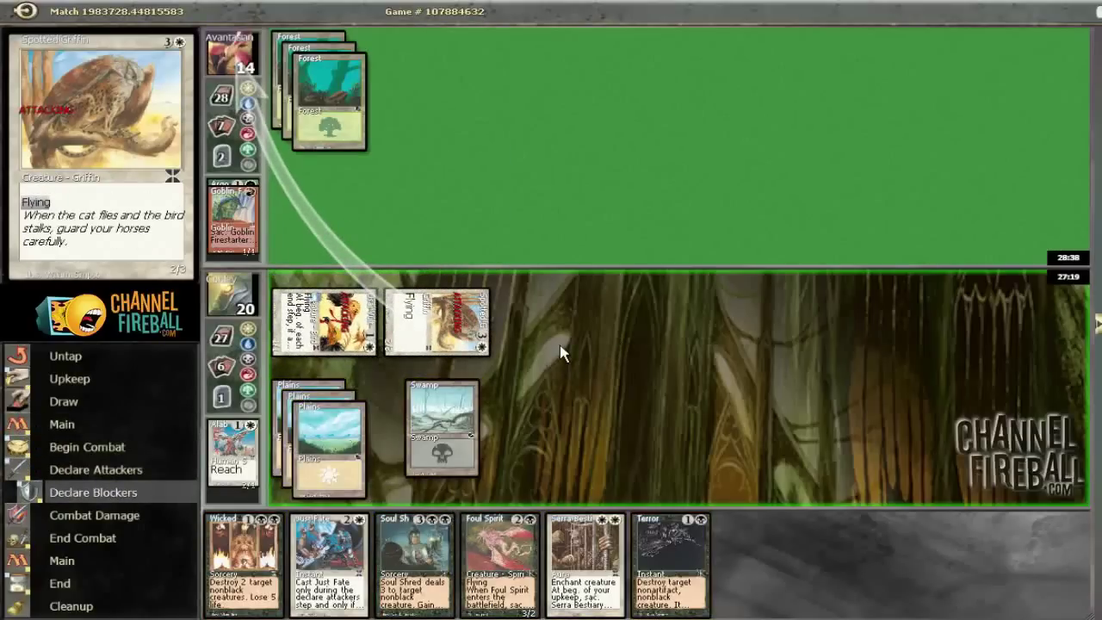
{"action": "left_click", "coordinate": [584, 565]}
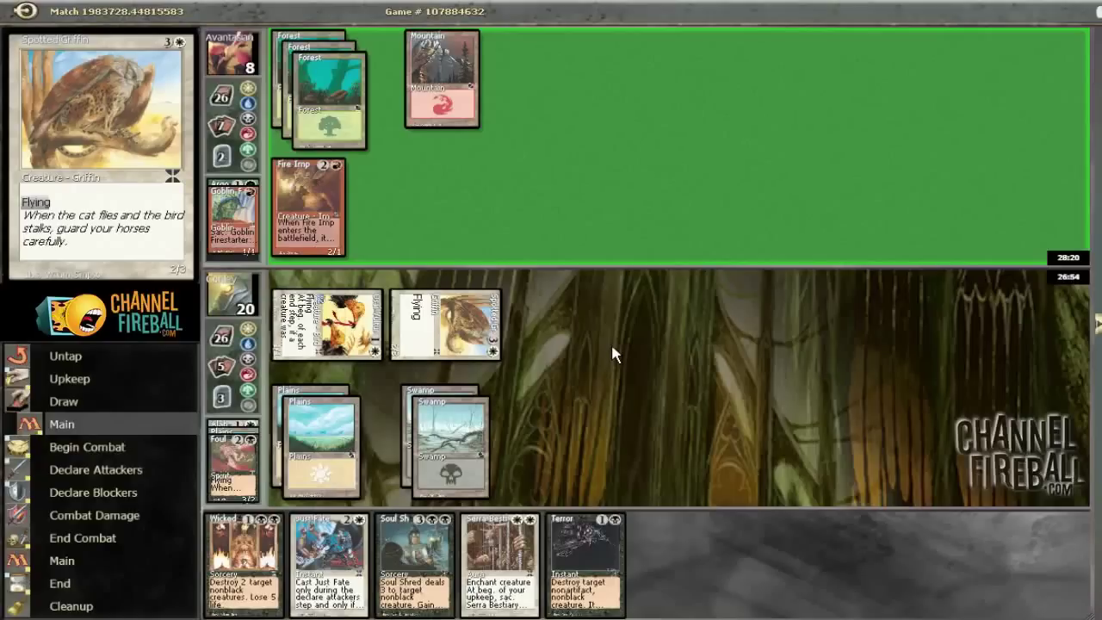
{"action": "left_click", "coordinate": [310, 206]}
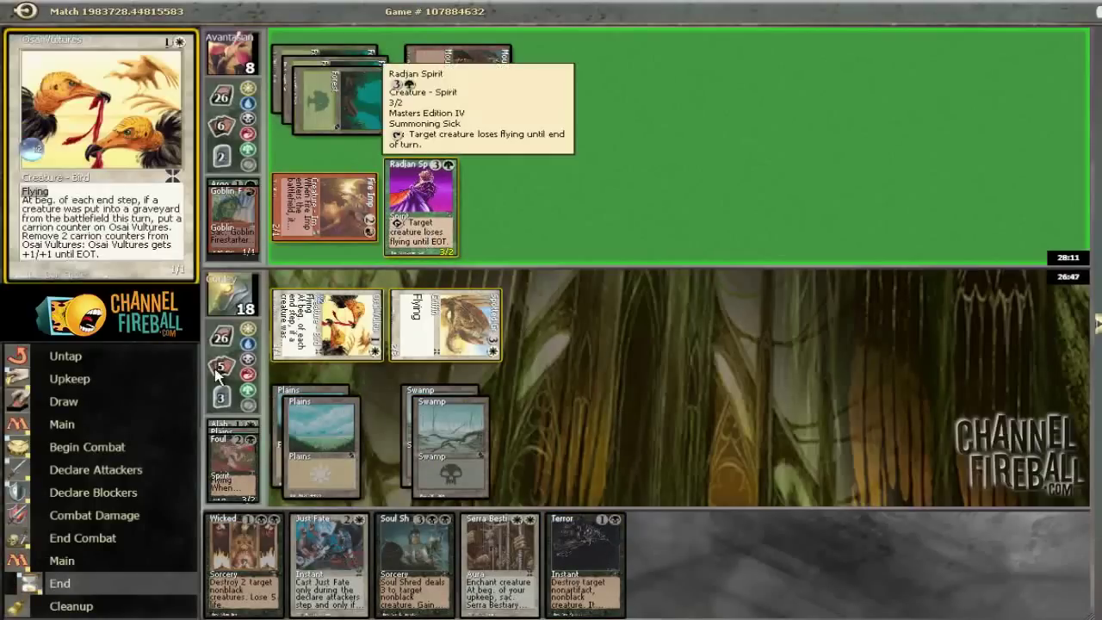
{"action": "mouse_move", "coordinate": [606, 362]}
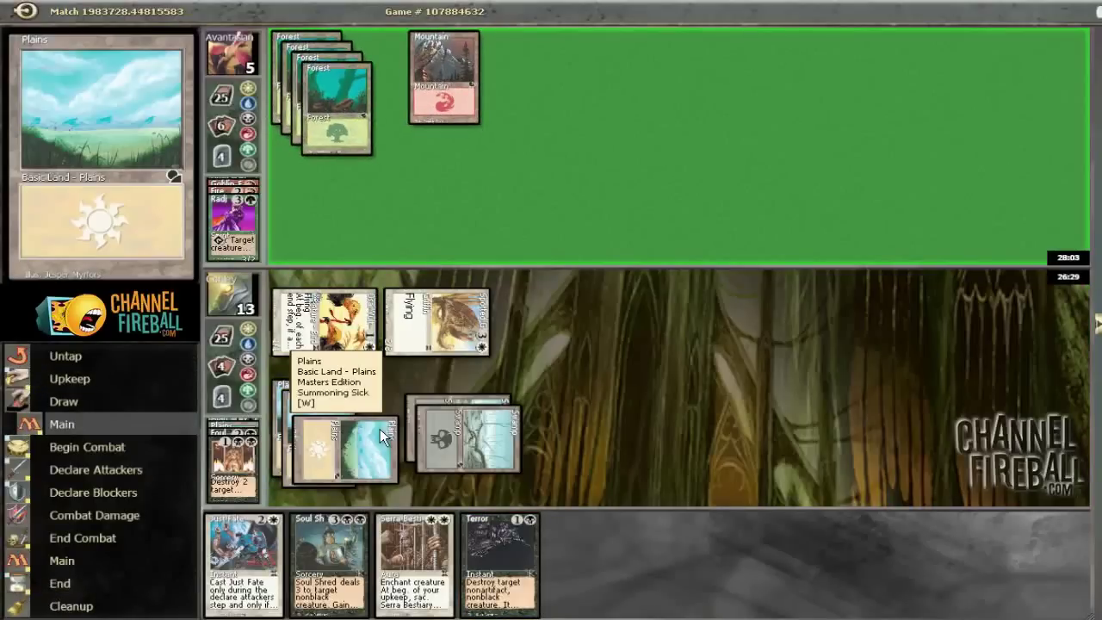
{"action": "mouse_move", "coordinate": [499, 387]}
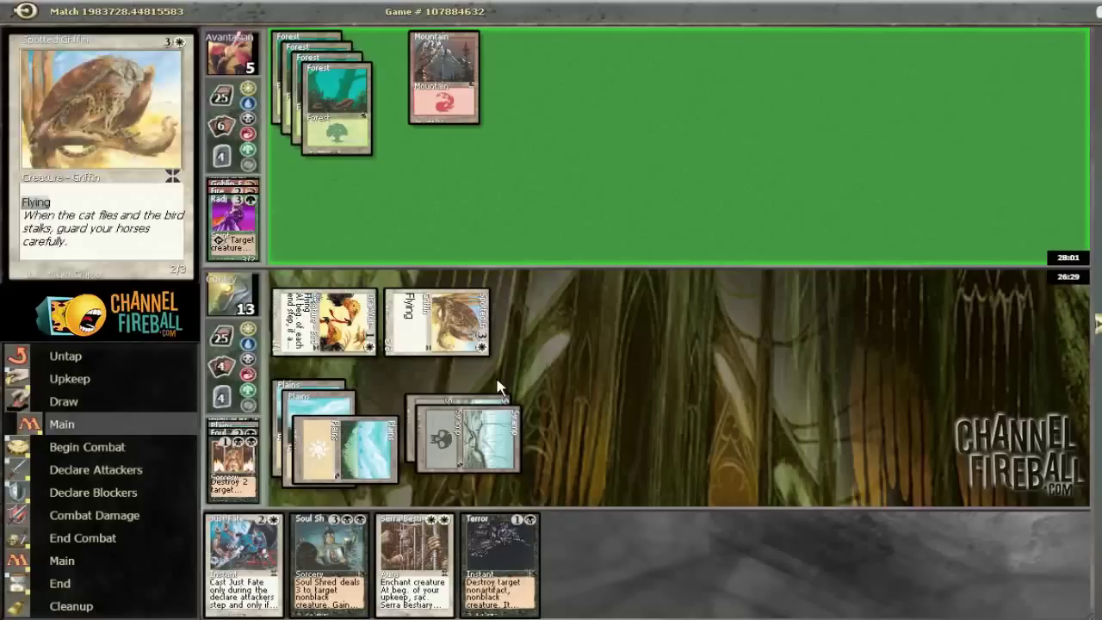
{"action": "mouse_move", "coordinate": [510, 418]}
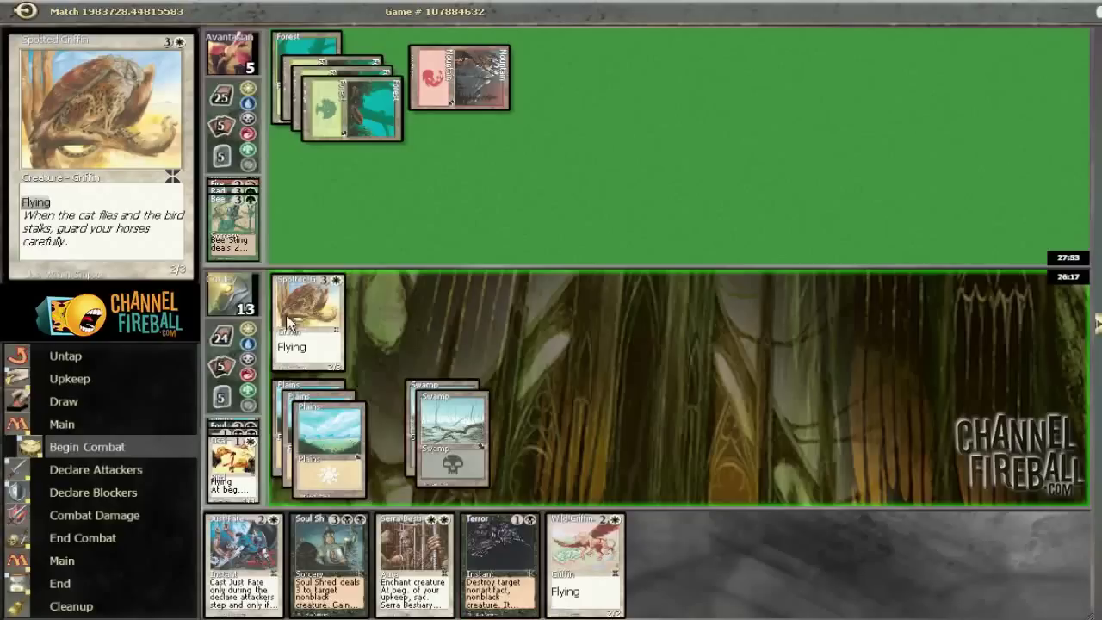
Attack to bring the opponent to 3 and pass into their turn until the Game Results notice appears.
{"action": "left_click", "coordinate": [306, 319]}
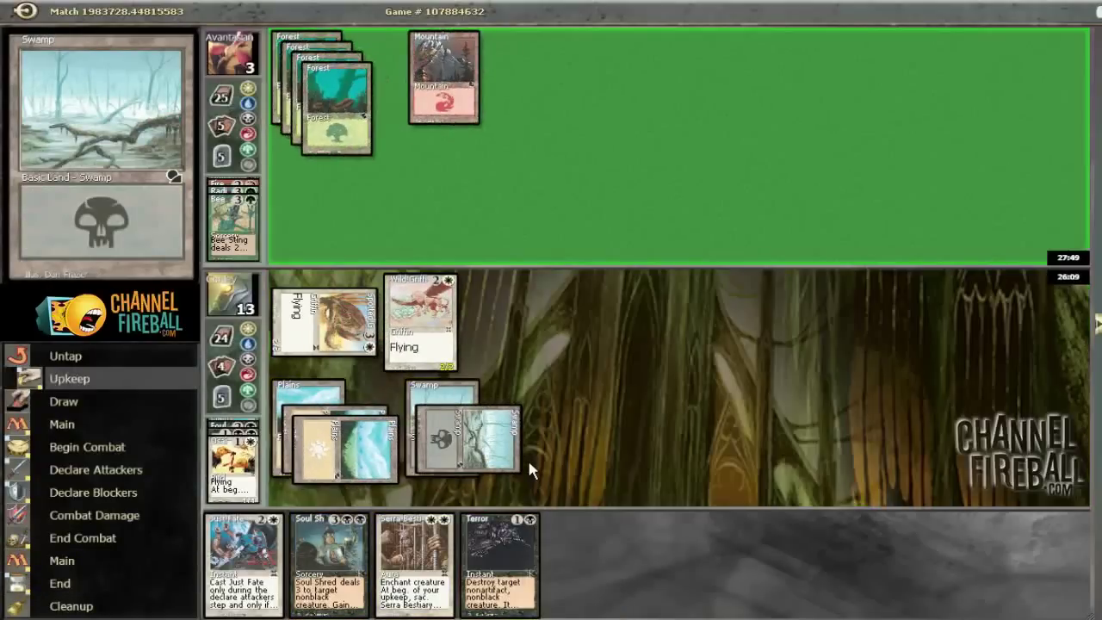
{"action": "left_click", "coordinate": [62, 423]}
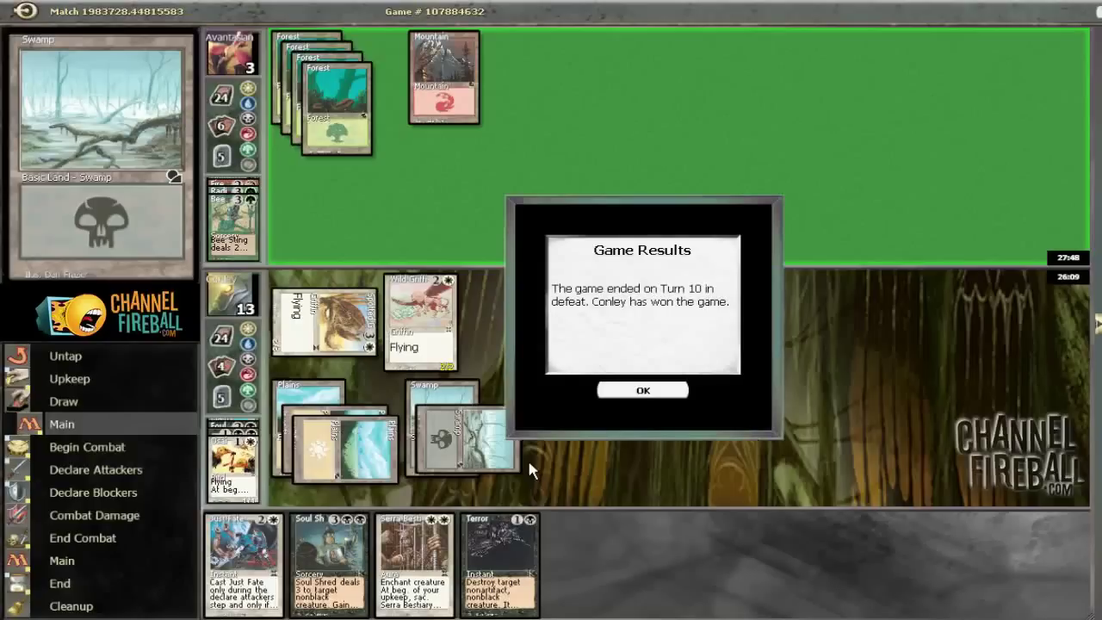
{"action": "mouse_move", "coordinate": [642, 389]}
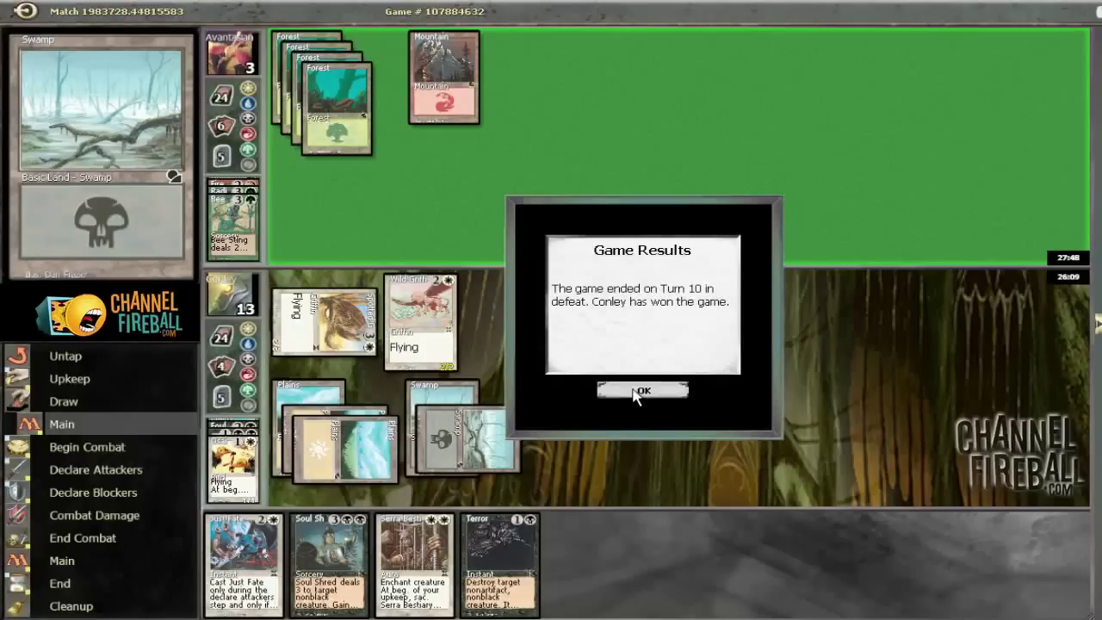
Dismiss the Game Results notice with OK, reaching the Duel Sideboard screen with the 40-card deck unchanged.
{"action": "left_click", "coordinate": [642, 389]}
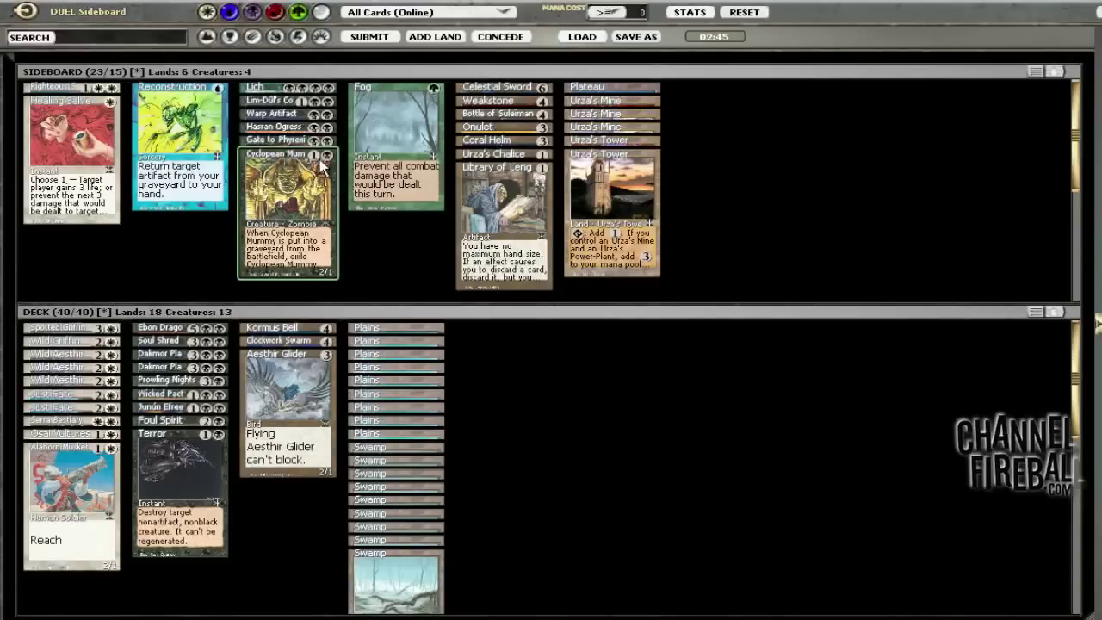
{"action": "mouse_move", "coordinate": [433, 146]}
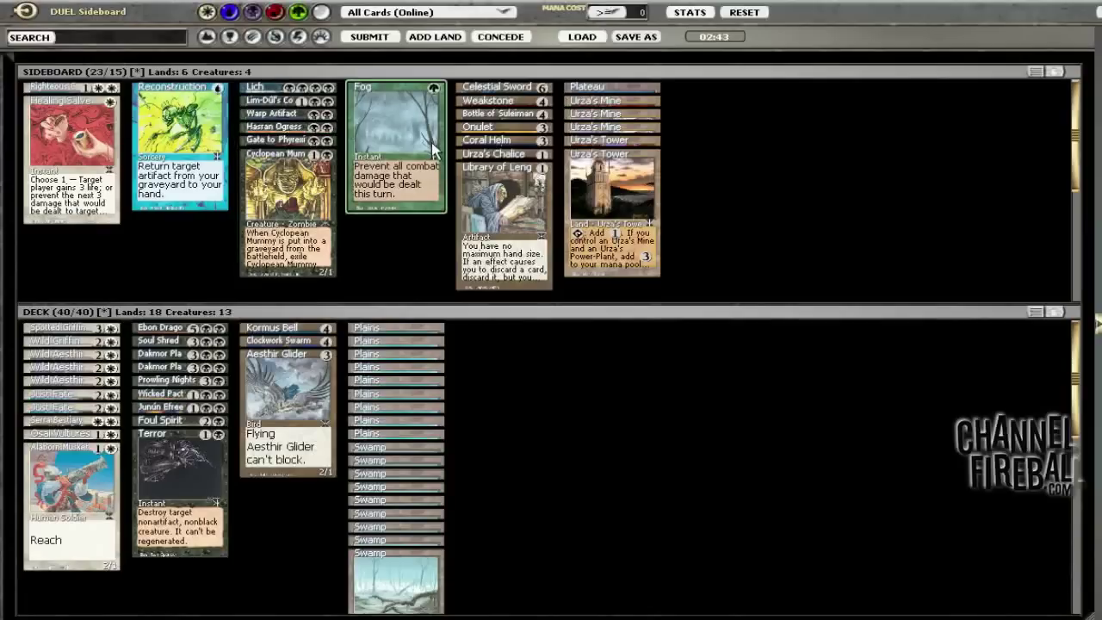